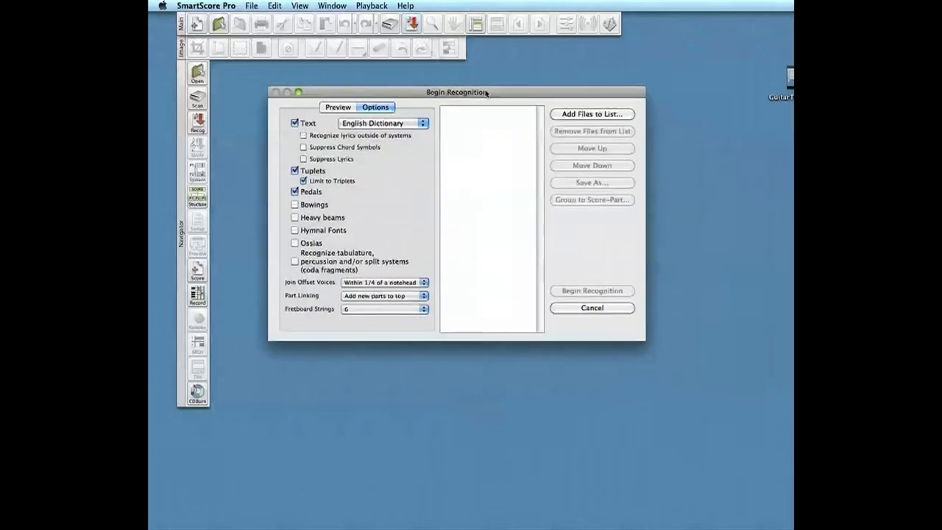
Add RecognizeGuitarTab.pdf to the recognition file list.
{"action": "left_click_drag", "start_coordinate": [456, 92], "coordinate": [436, 82]}
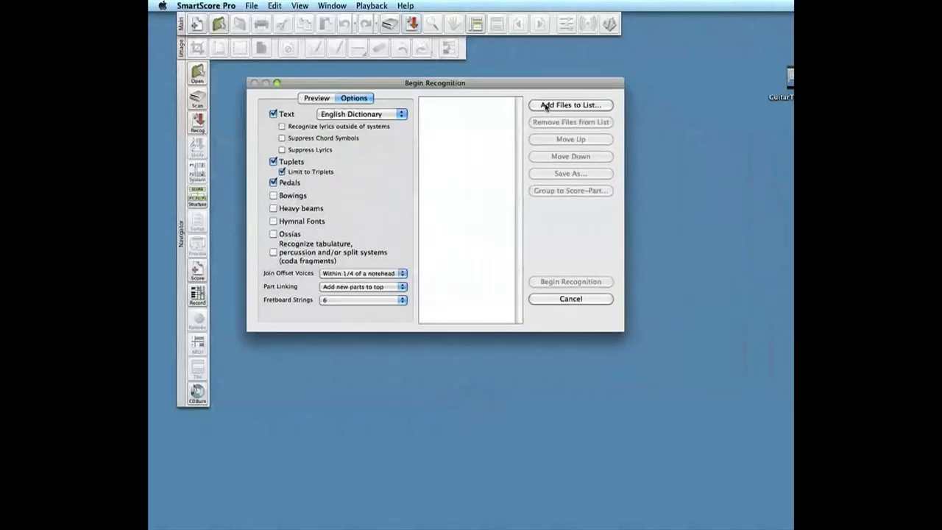
{"action": "left_click", "coordinate": [571, 104]}
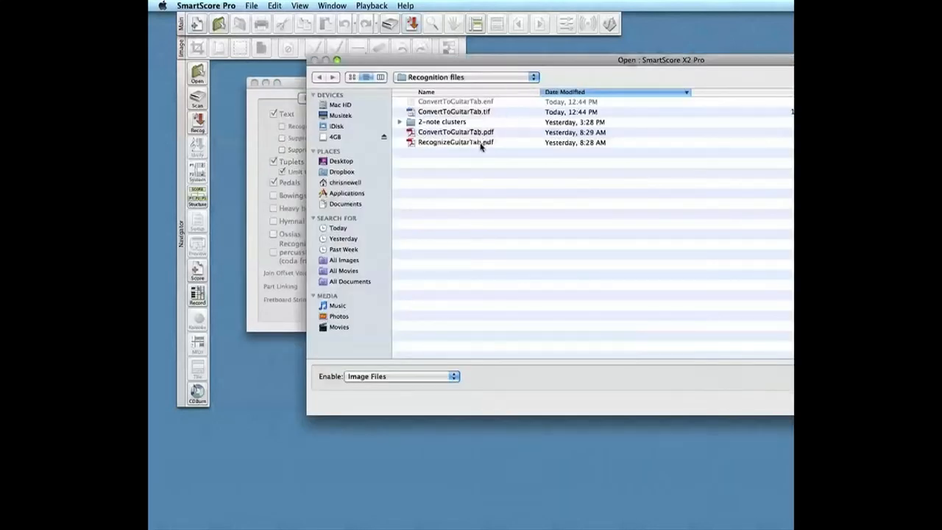
{"action": "left_click", "coordinate": [450, 141]}
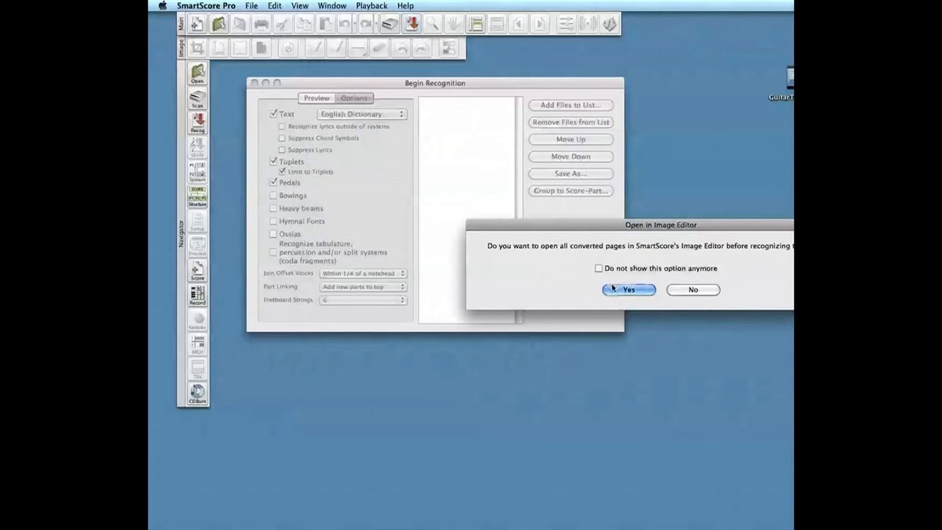
Open the converted page in the image editor and raise the threshold to about 33%.
{"action": "left_click", "coordinate": [627, 289]}
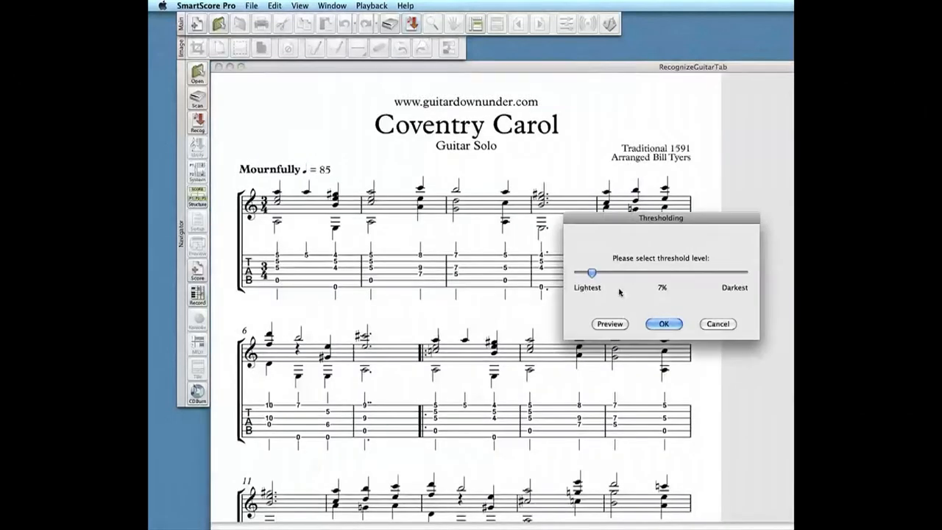
{"action": "left_click_drag", "start_coordinate": [592, 272], "coordinate": [635, 272]}
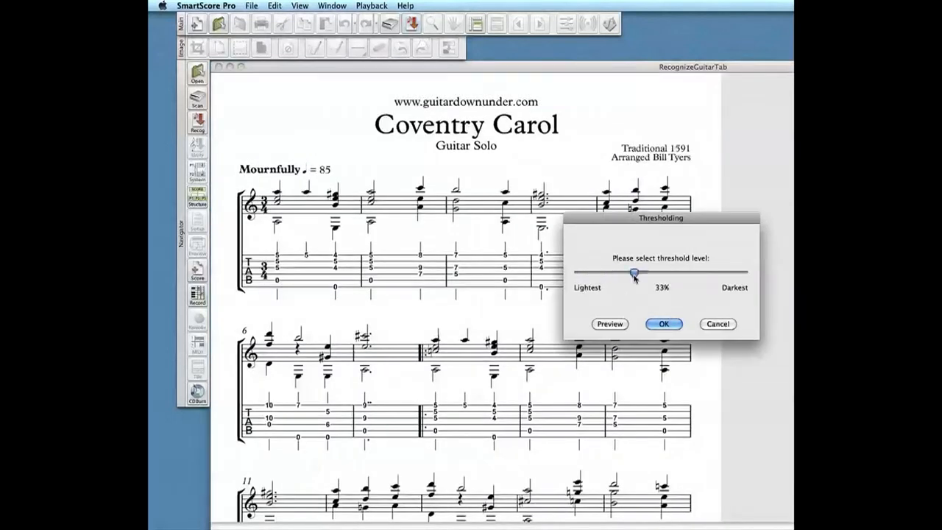
{"action": "left_click", "coordinate": [663, 324]}
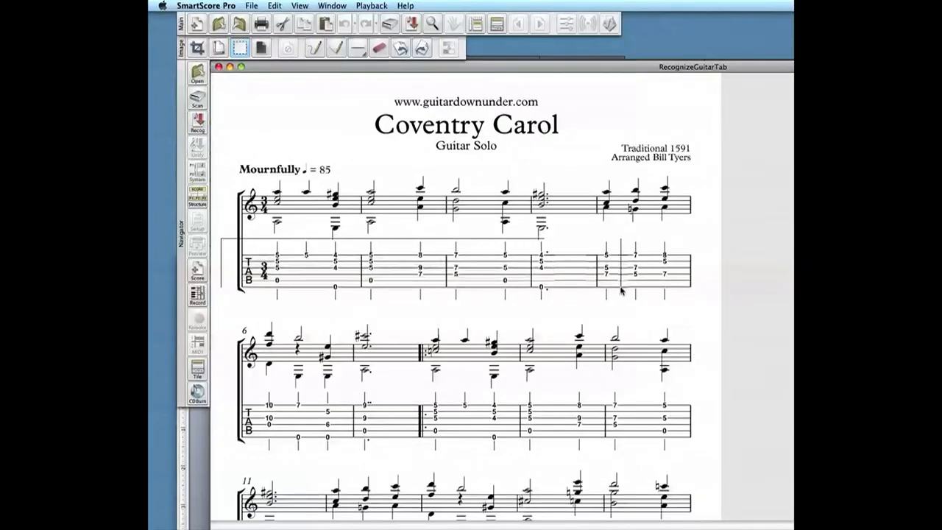
{"action": "left_click_drag", "start_coordinate": [235, 243], "coordinate": [695, 309]}
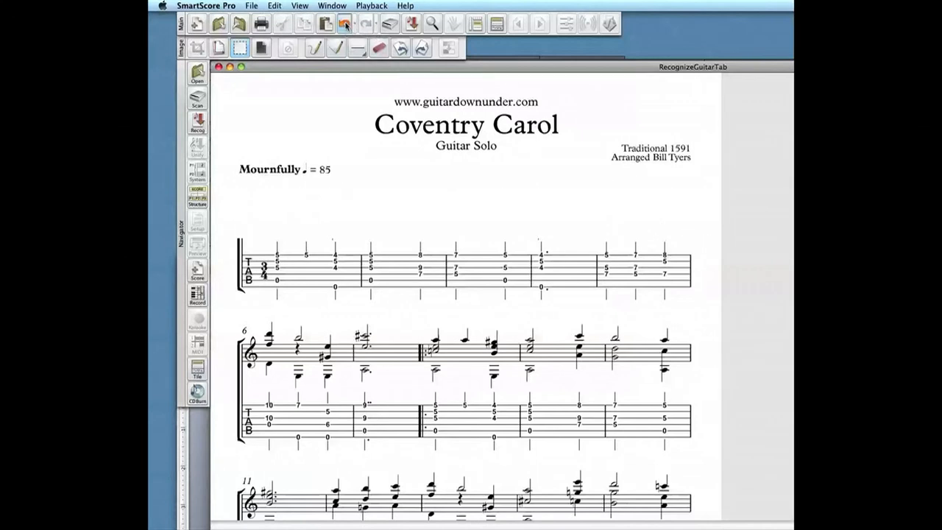
{"action": "left_click", "coordinate": [345, 25]}
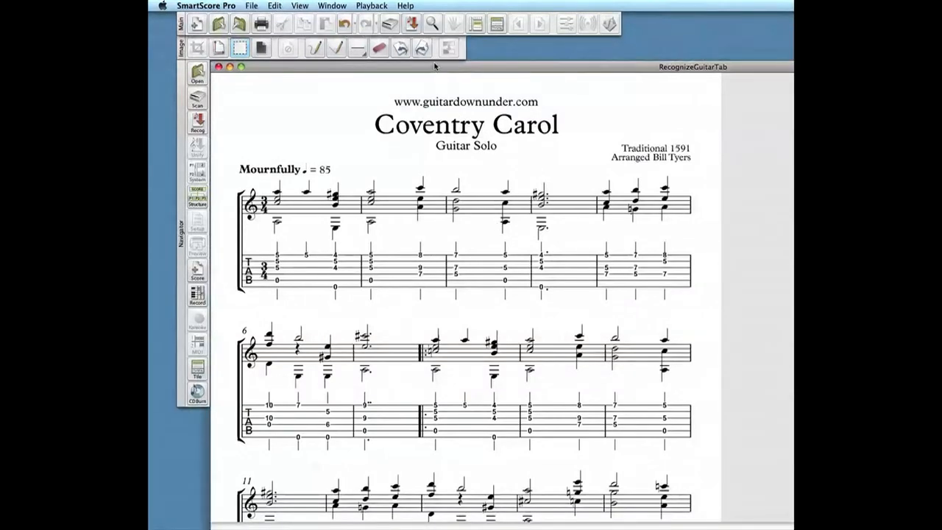
{"action": "mouse_move", "coordinate": [403, 26]}
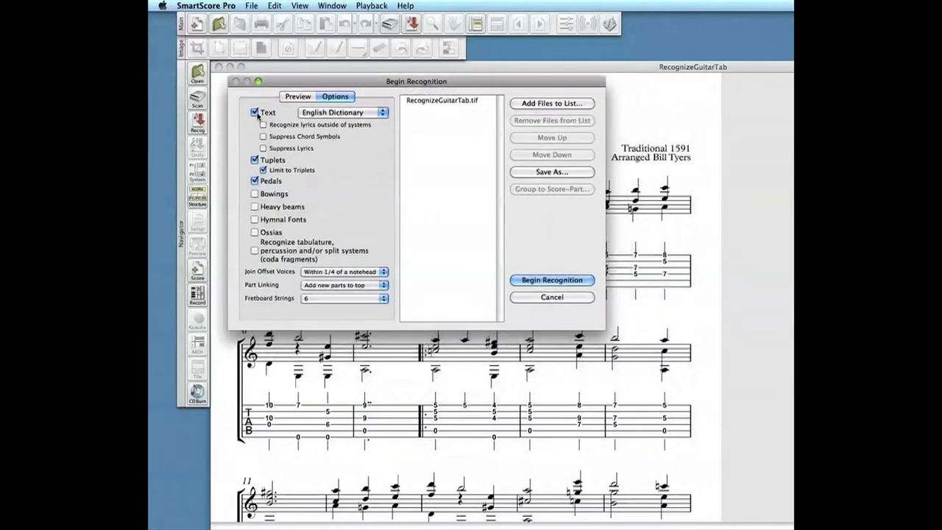
Recognize the page with text recognition off and tablature recognition on.
{"action": "left_click", "coordinate": [255, 112]}
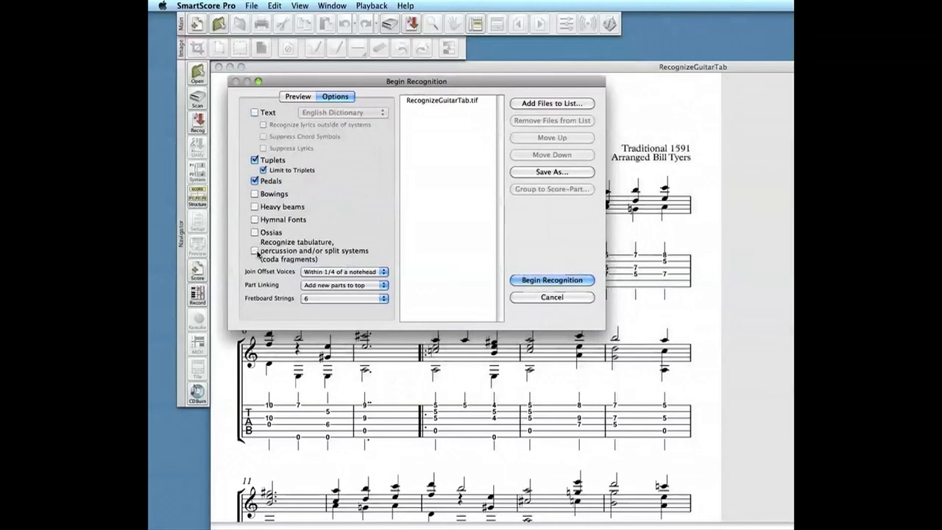
{"action": "left_click", "coordinate": [254, 250]}
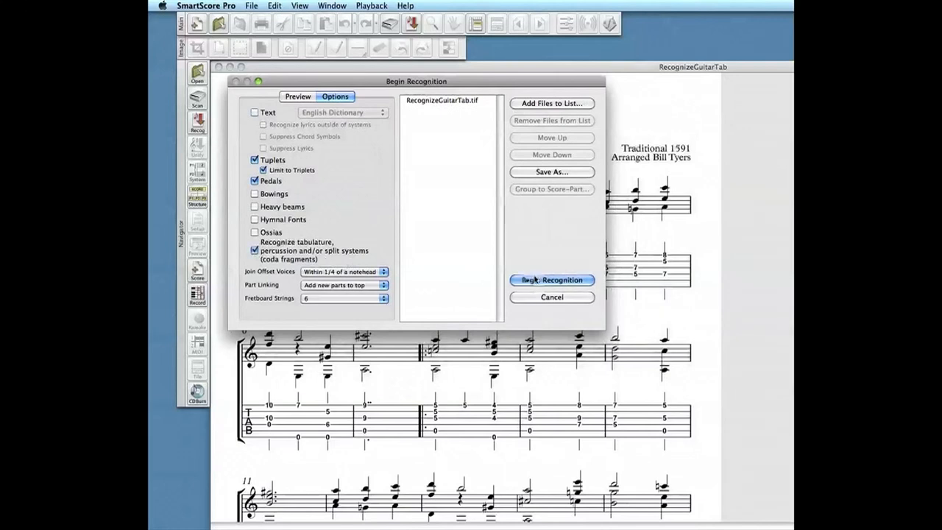
{"action": "left_click", "coordinate": [551, 280]}
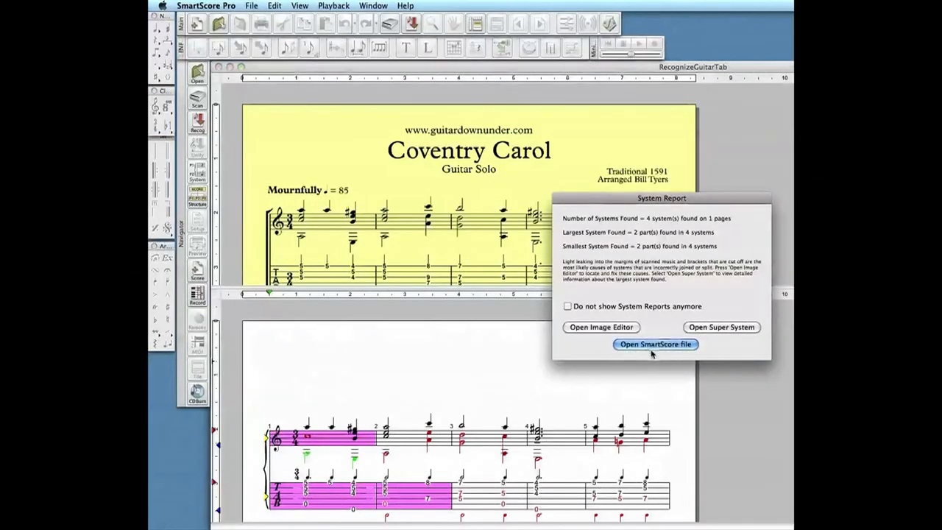
Open the recognized score, accept Unify Score defaults and save it as RecognizeGuitarTab.enf.
{"action": "left_click", "coordinate": [655, 344]}
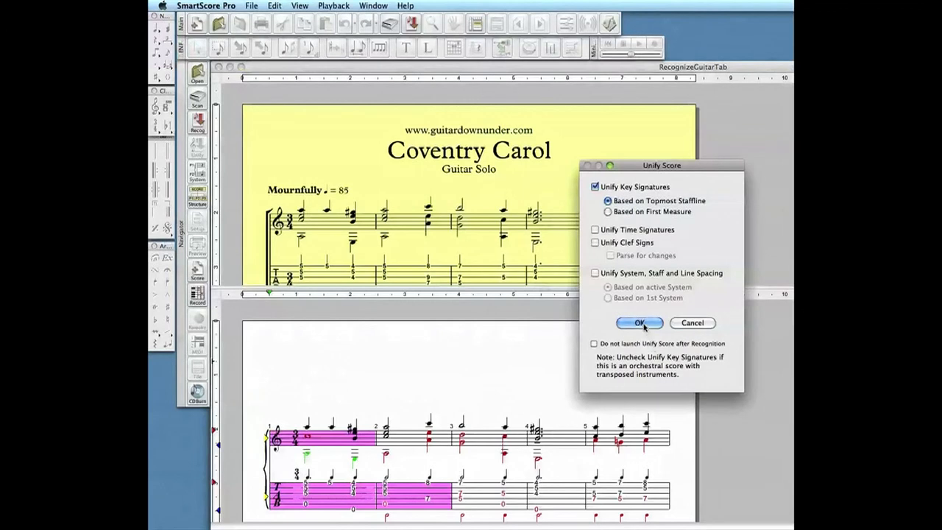
{"action": "left_click", "coordinate": [639, 324]}
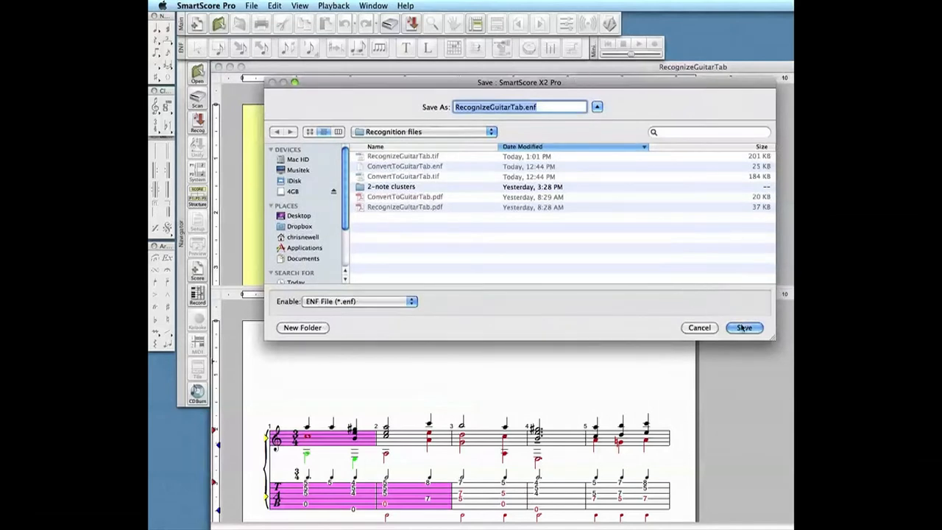
{"action": "left_click", "coordinate": [746, 327]}
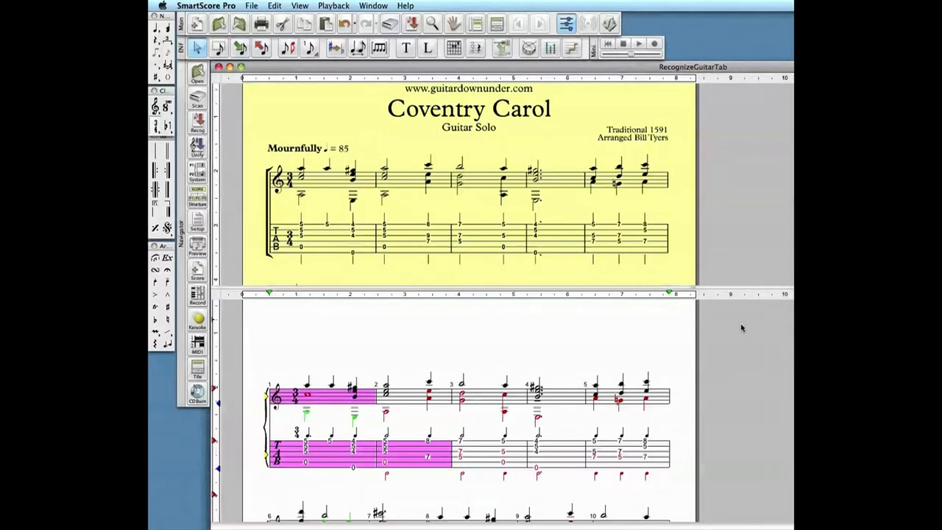
{"action": "mouse_move", "coordinate": [406, 340]}
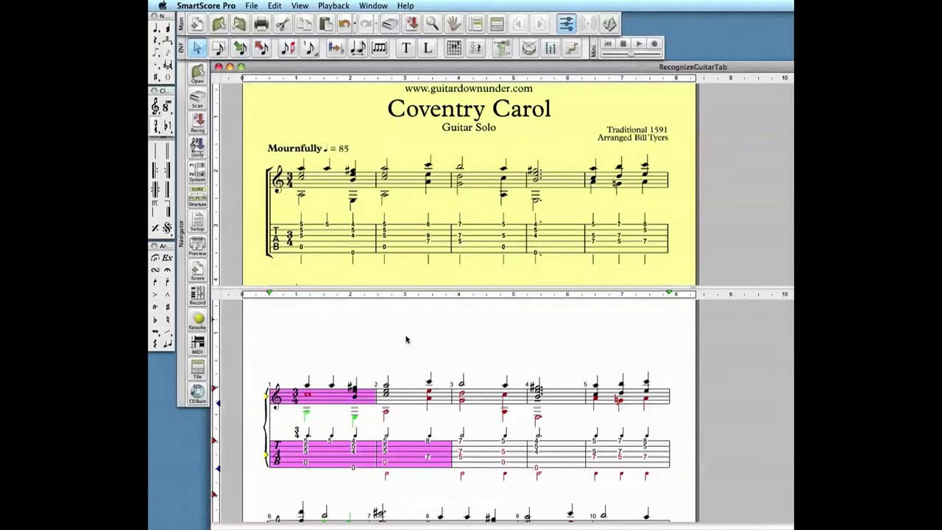
{"action": "mouse_move", "coordinate": [363, 355]}
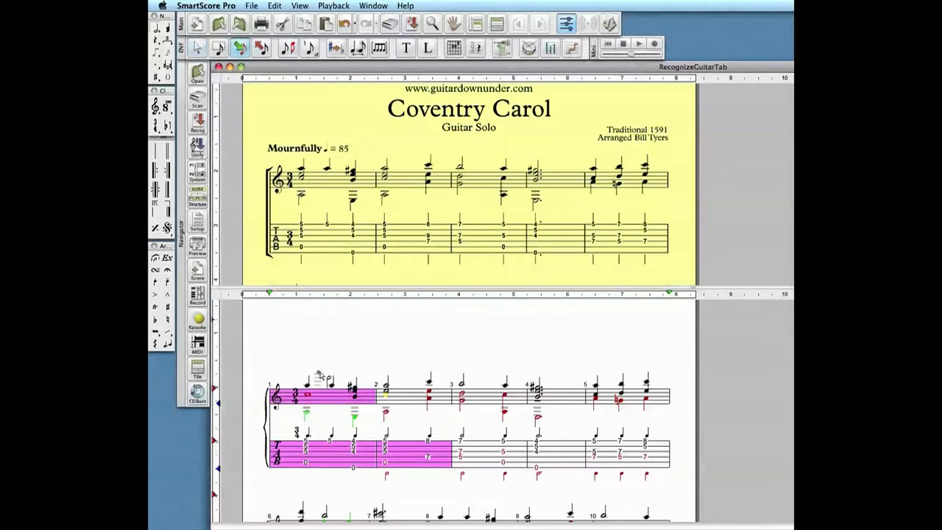
{"action": "mouse_move", "coordinate": [315, 401]}
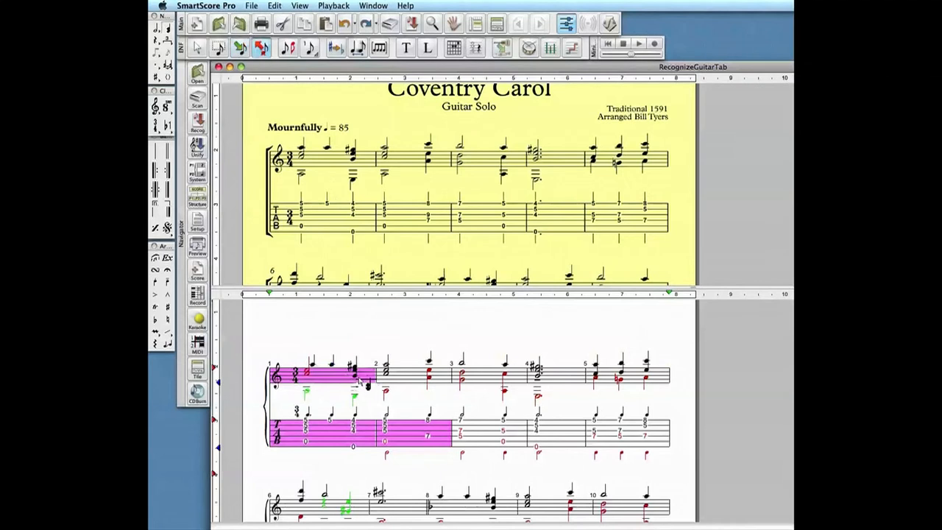
{"action": "mouse_move", "coordinate": [360, 381]}
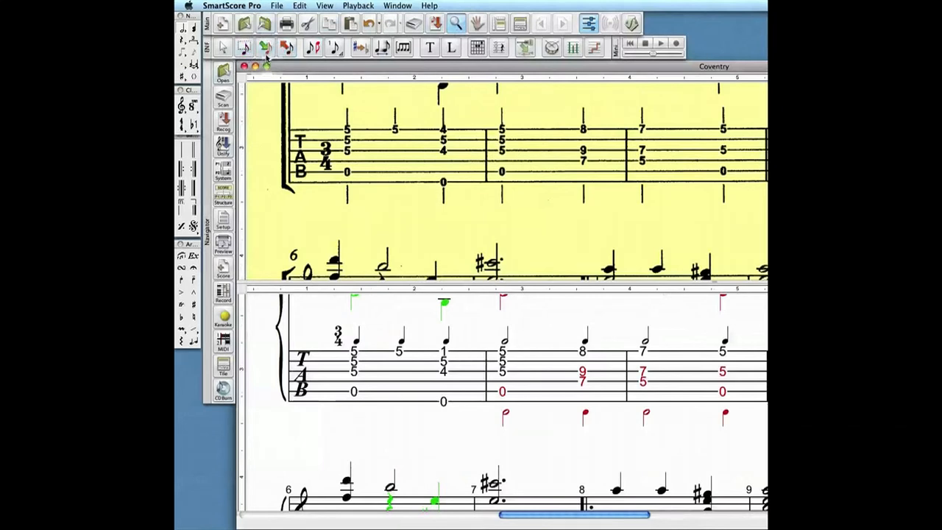
{"action": "mouse_move", "coordinate": [265, 47]}
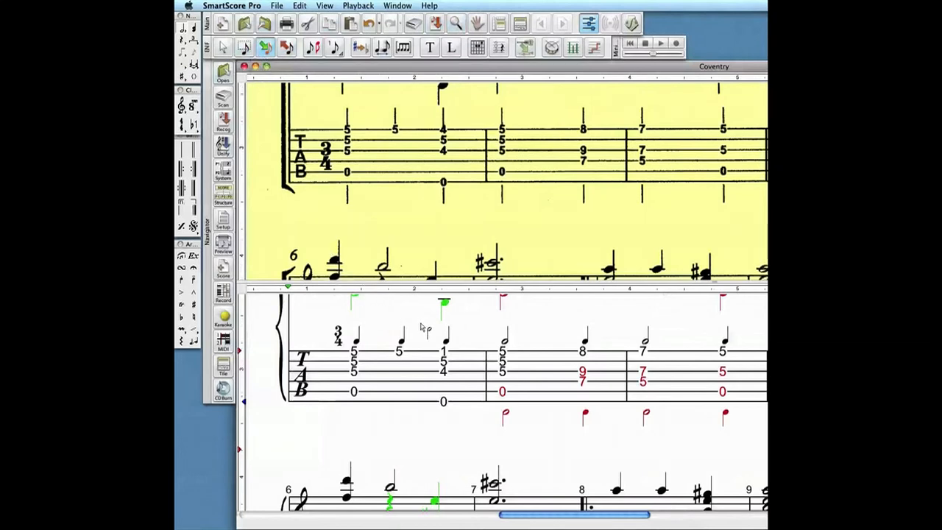
{"action": "mouse_move", "coordinate": [465, 344]}
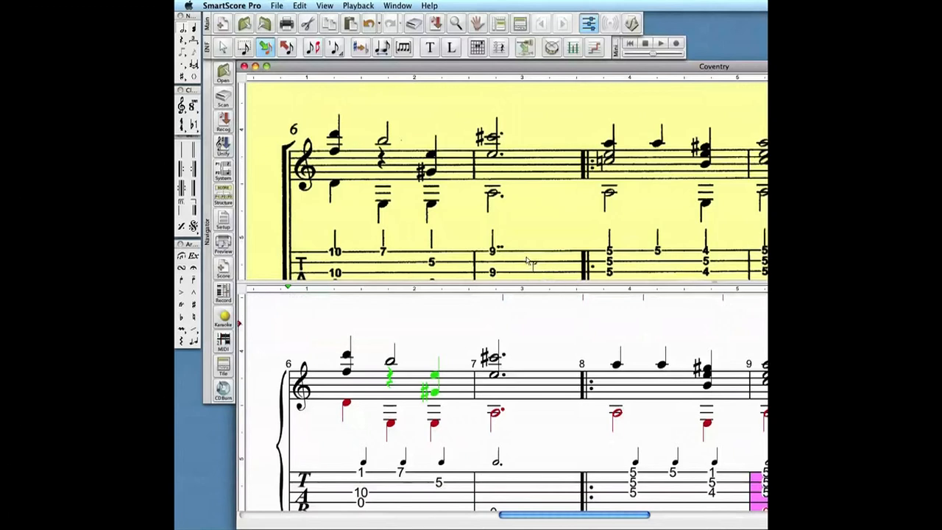
Scroll the score to the tablature of measures 6–8 beside the scanned original.
{"action": "scroll", "scroll_direction": "down", "scroll_amount": 3}
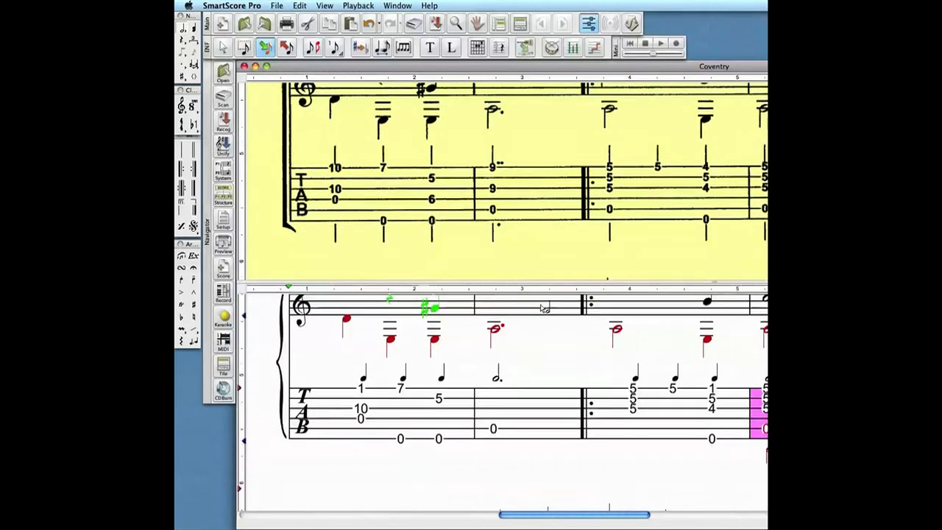
{"action": "mouse_move", "coordinate": [463, 329]}
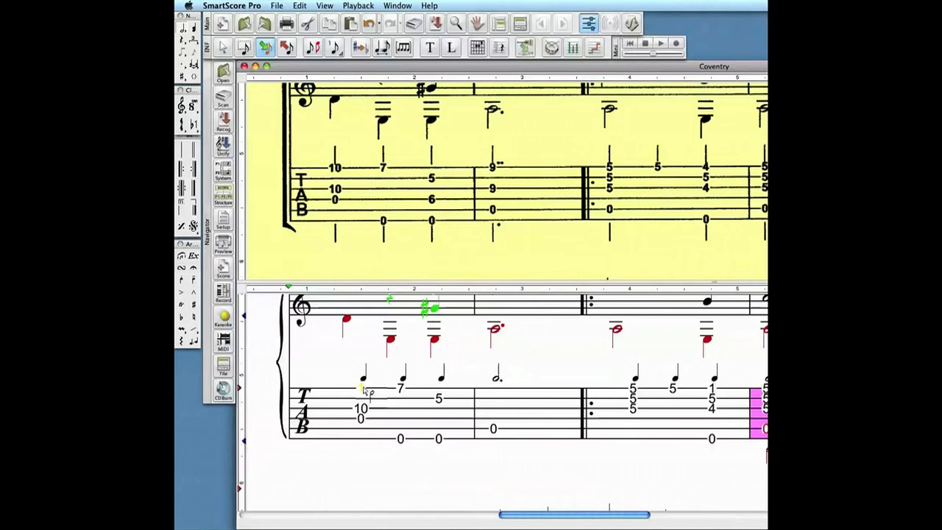
{"action": "left_click", "coordinate": [362, 391]}
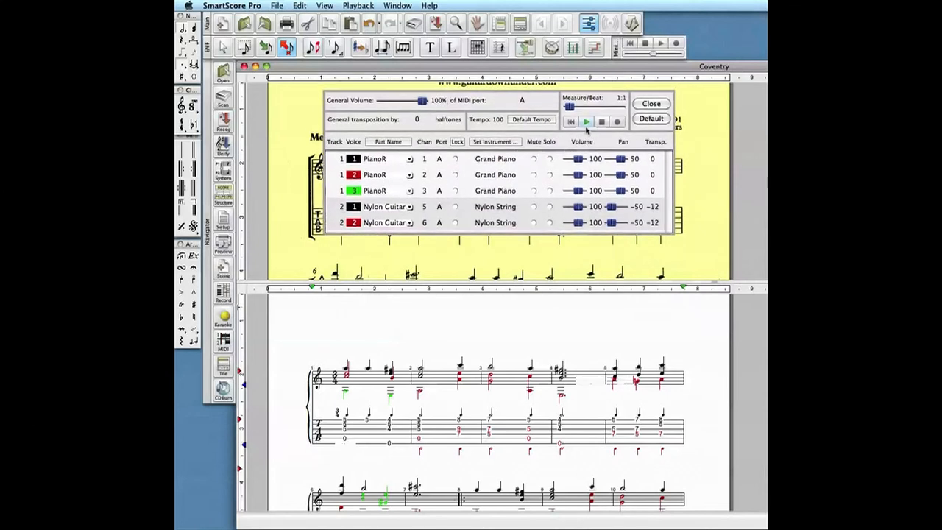
Play and stop the score, then mute the second piano notation track.
{"action": "left_click", "coordinate": [586, 120]}
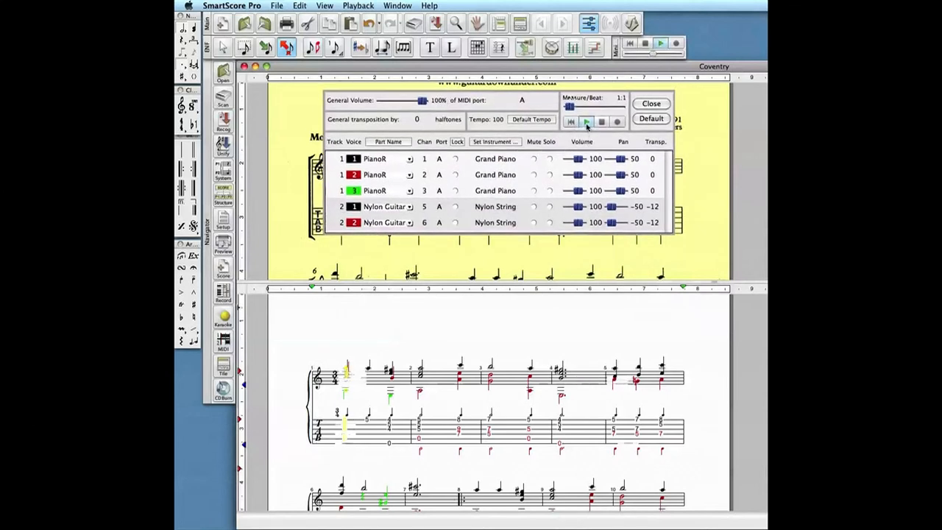
{"action": "left_click", "coordinate": [586, 120]}
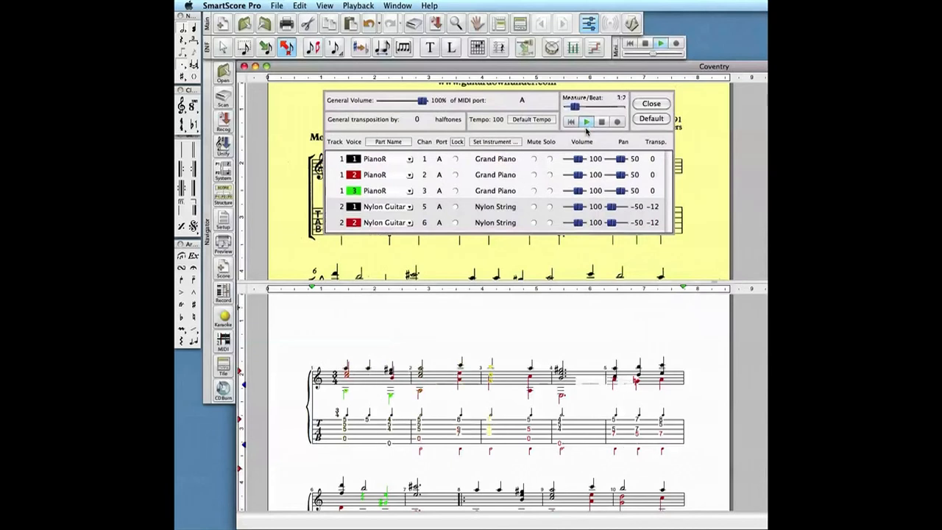
{"action": "left_click", "coordinate": [586, 121]}
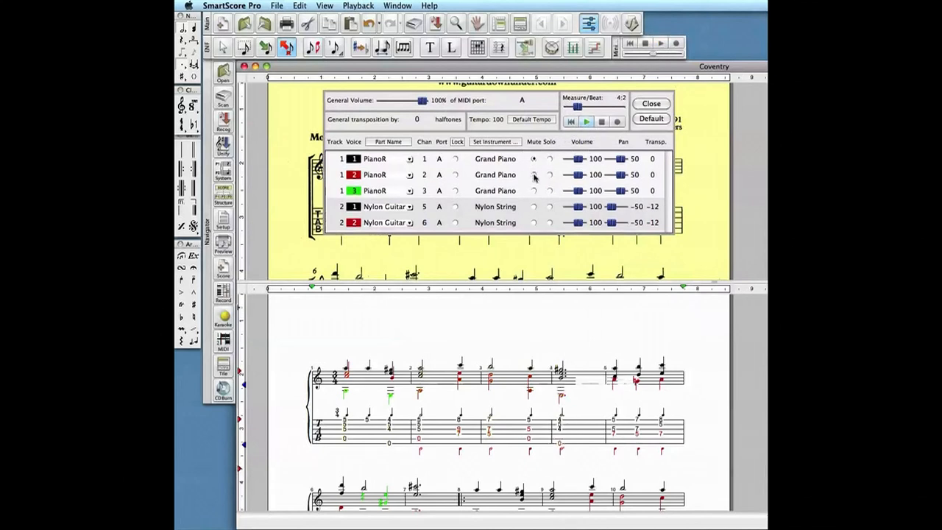
{"action": "left_click", "coordinate": [533, 174]}
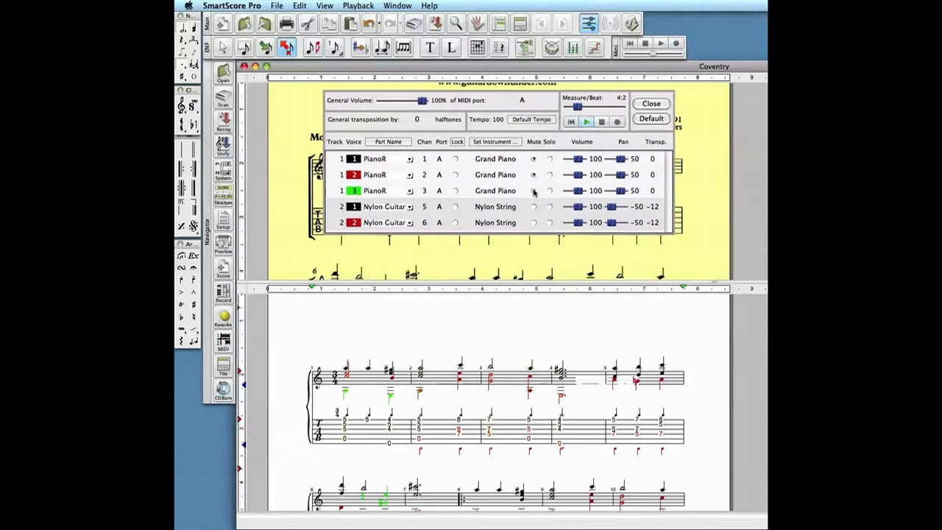
Mute the third piano track and replay from the first measure so only the guitar tab sounds.
{"action": "left_click", "coordinate": [586, 121]}
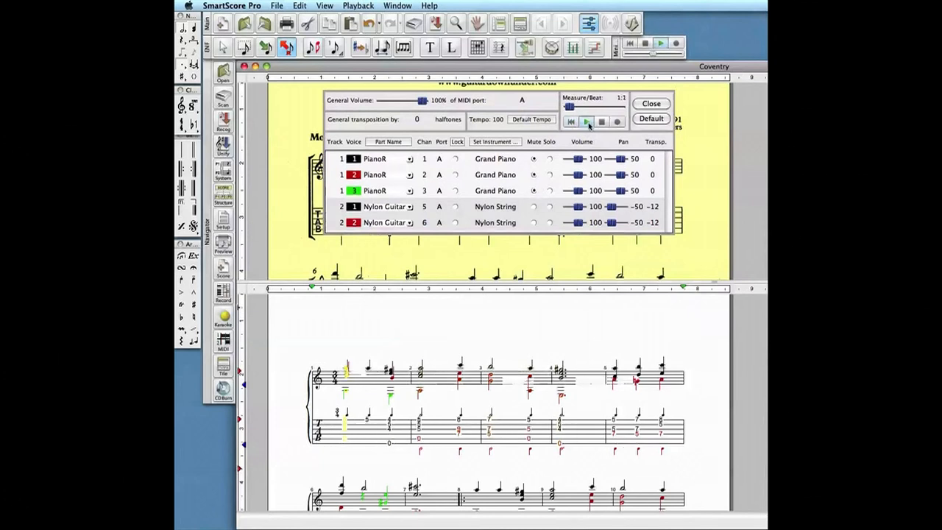
{"action": "left_click", "coordinate": [587, 121]}
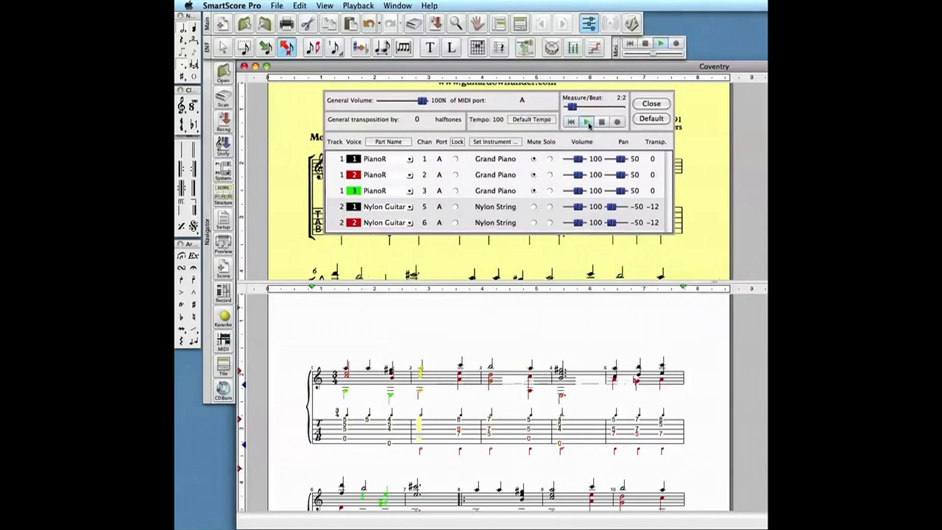
{"action": "left_click", "coordinate": [589, 121]}
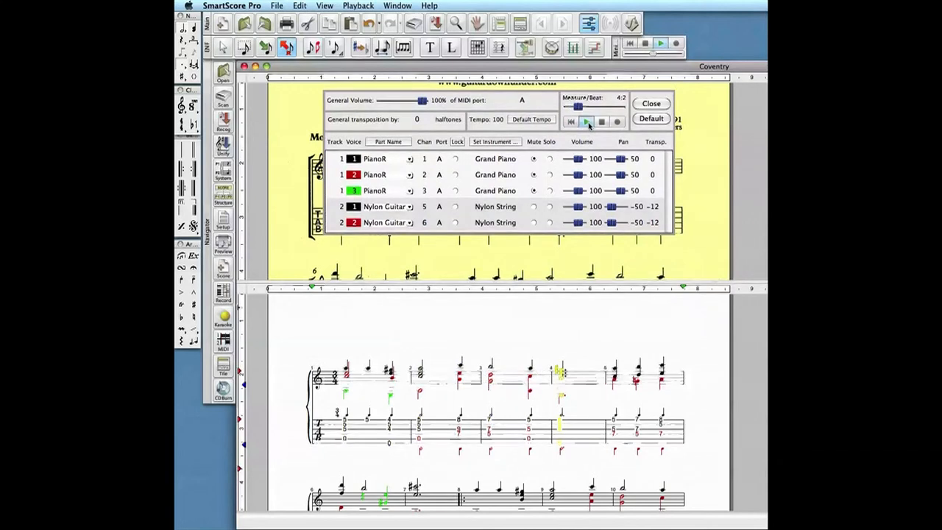
{"action": "left_click", "coordinate": [586, 121]}
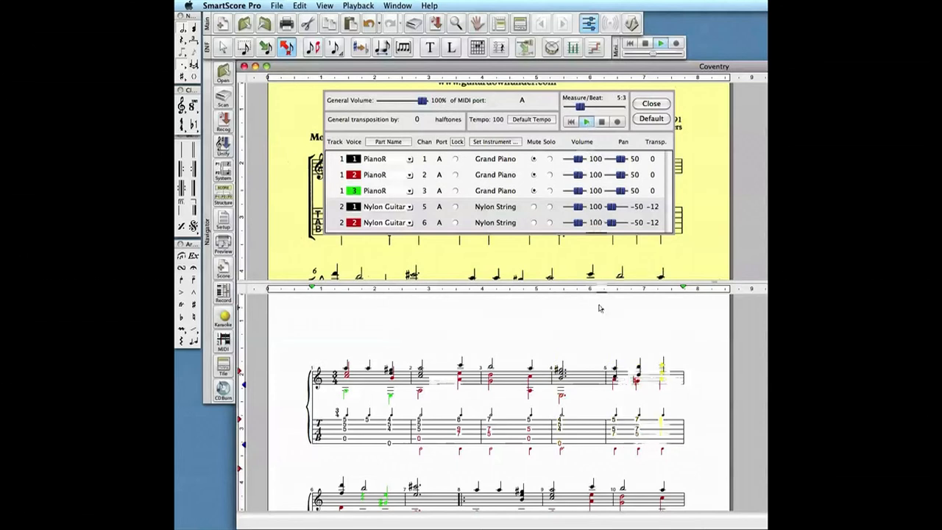